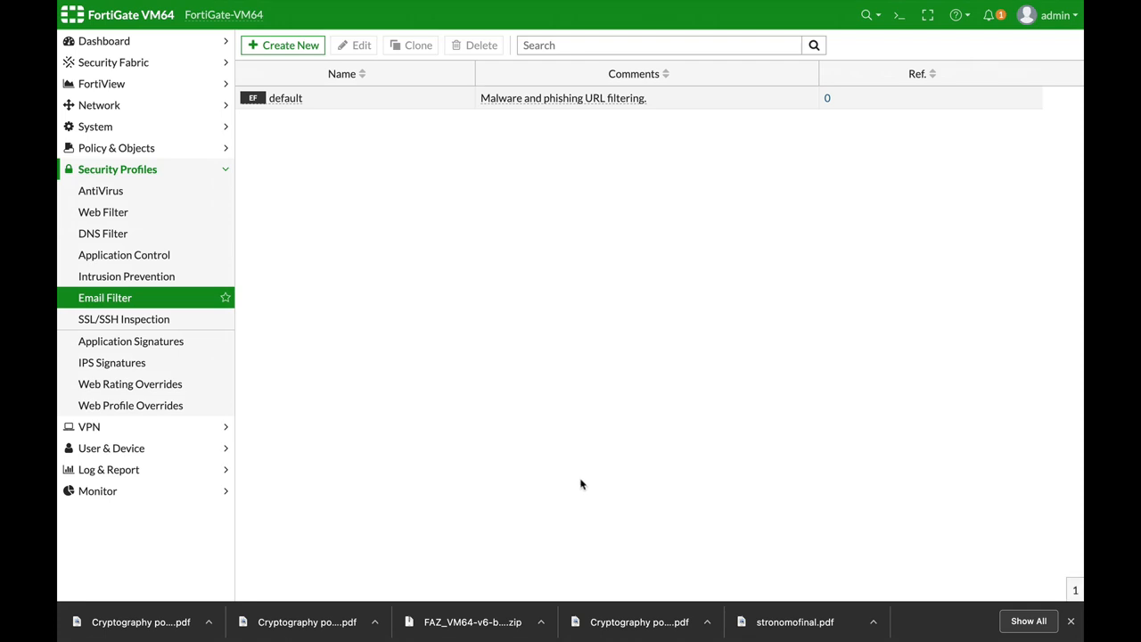
# Start a new email filter profile with spam detection and filtering enabled.
pyautogui.click(284, 44)
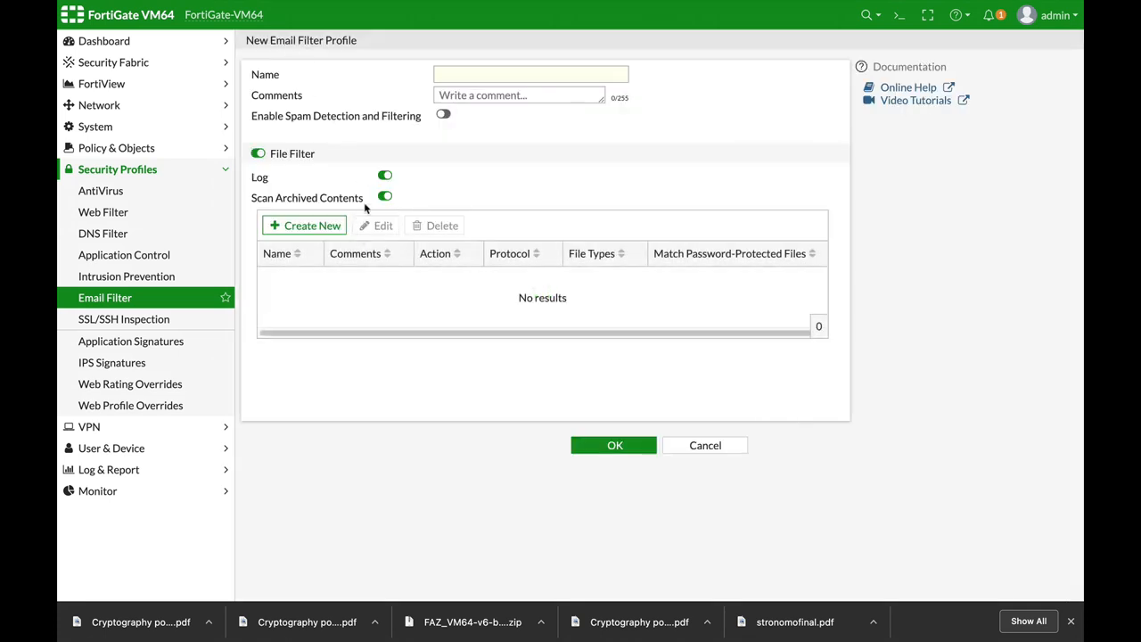
pyautogui.click(443, 115)
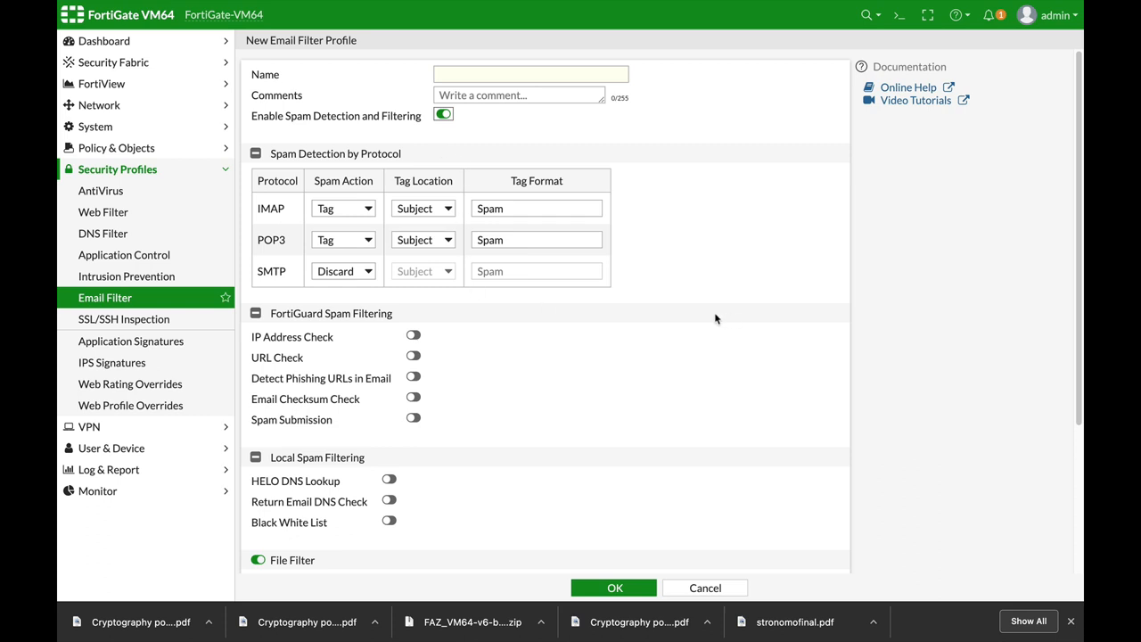
pyautogui.moveTo(696, 317)
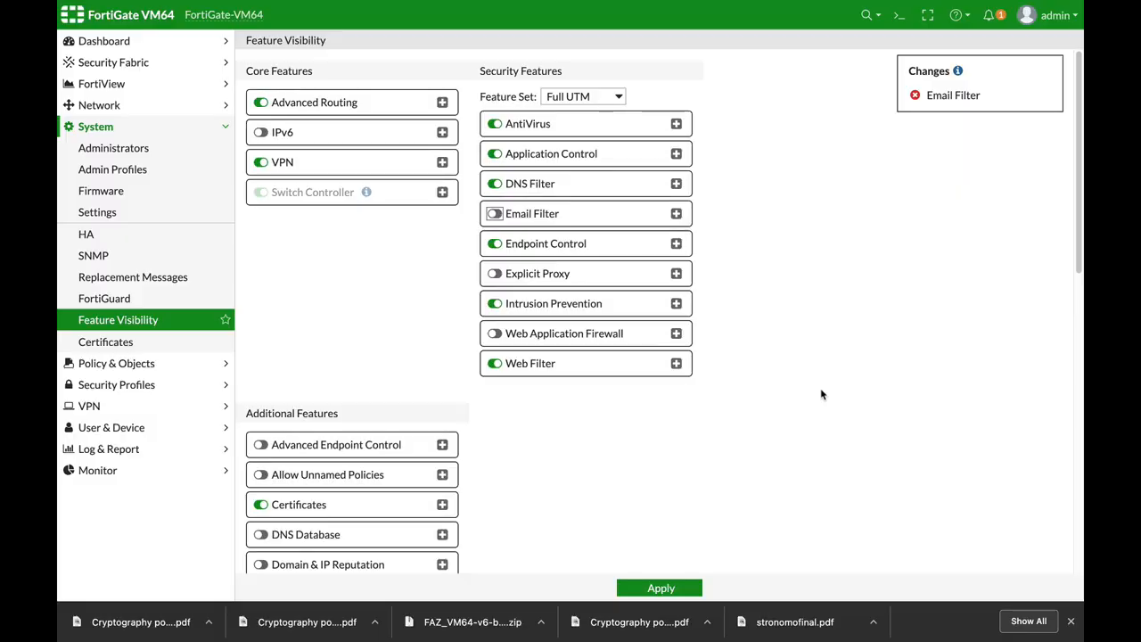
pyautogui.moveTo(831, 381)
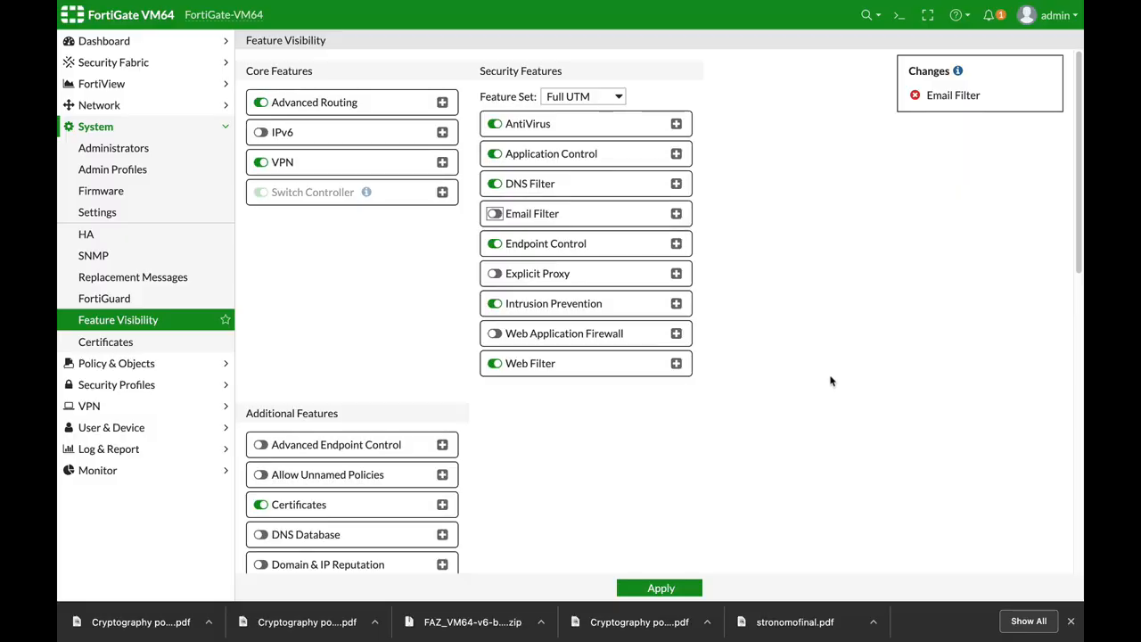
pyautogui.moveTo(97, 127)
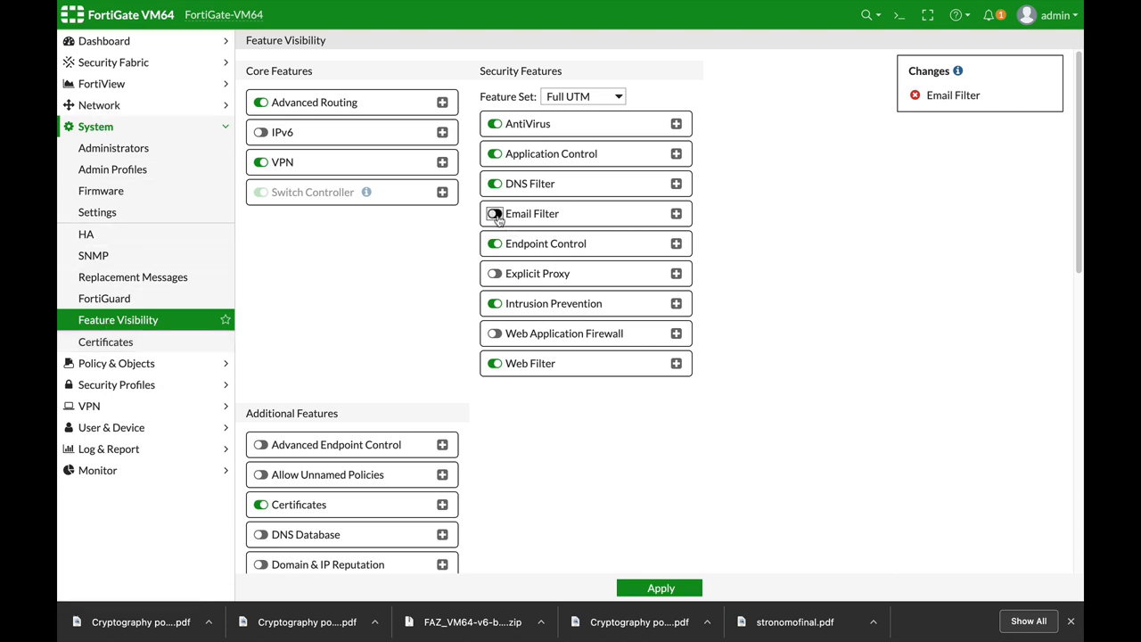
# Switch the Email Filter feature on in Feature Visibility and apply the change.
pyautogui.click(666, 588)
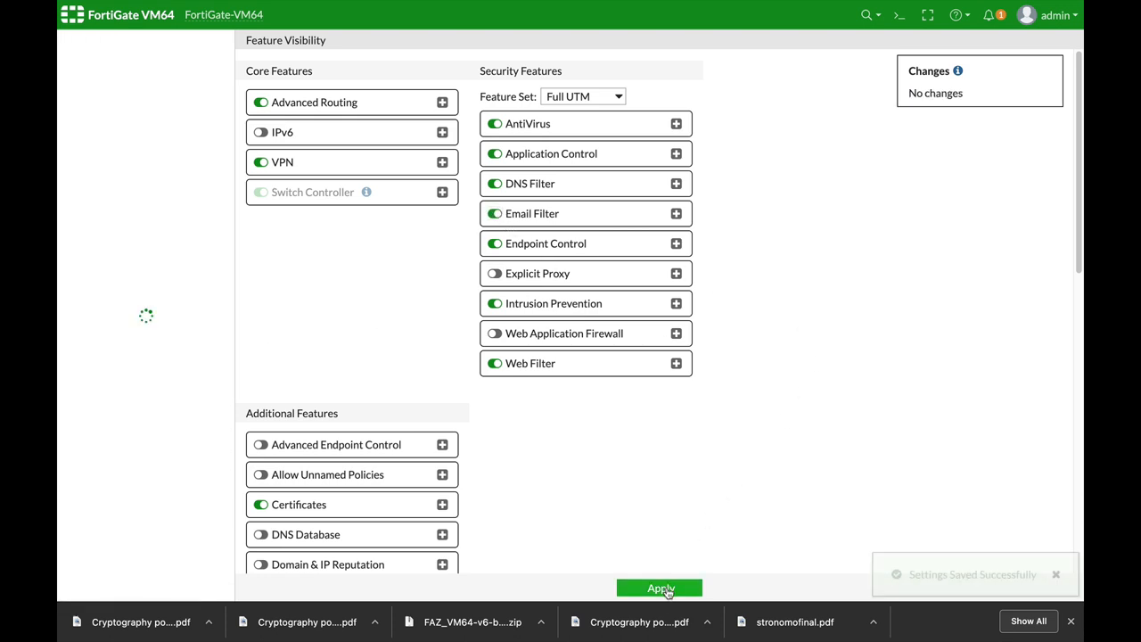
pyautogui.click(661, 588)
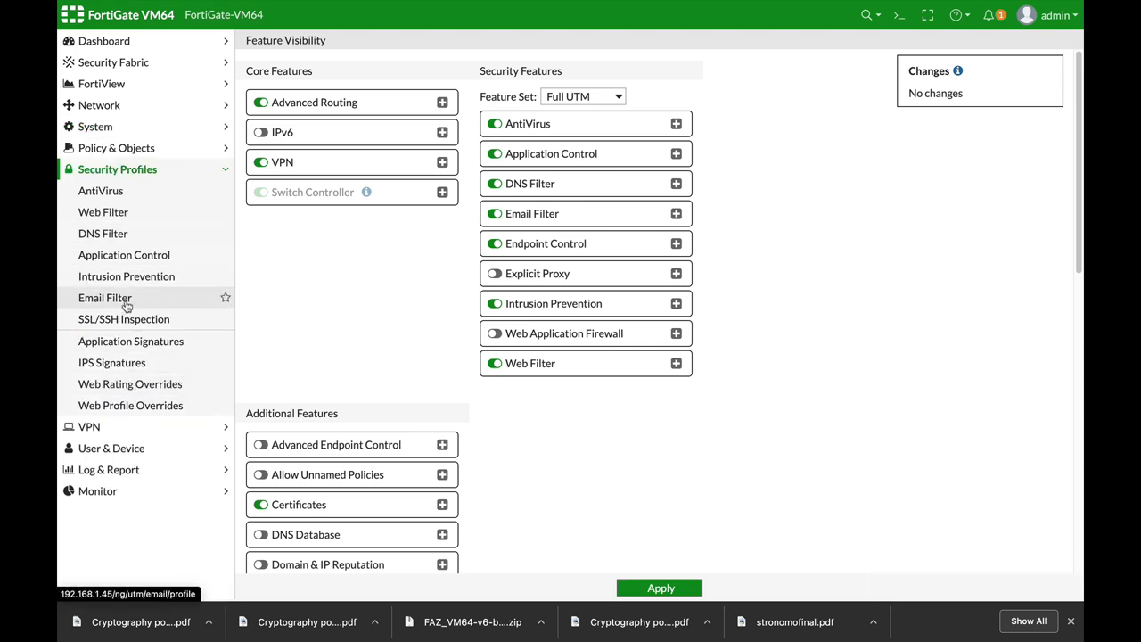
# Create a new email filter profile named 'spam' with spam detection and filtering on.
pyautogui.click(103, 297)
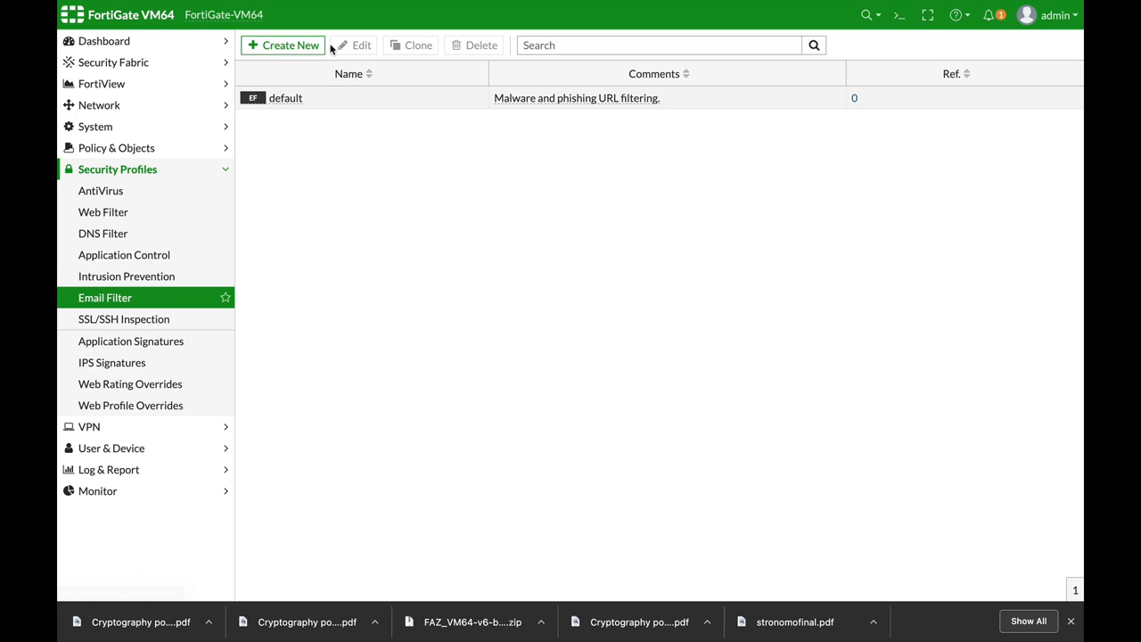
pyautogui.click(281, 47)
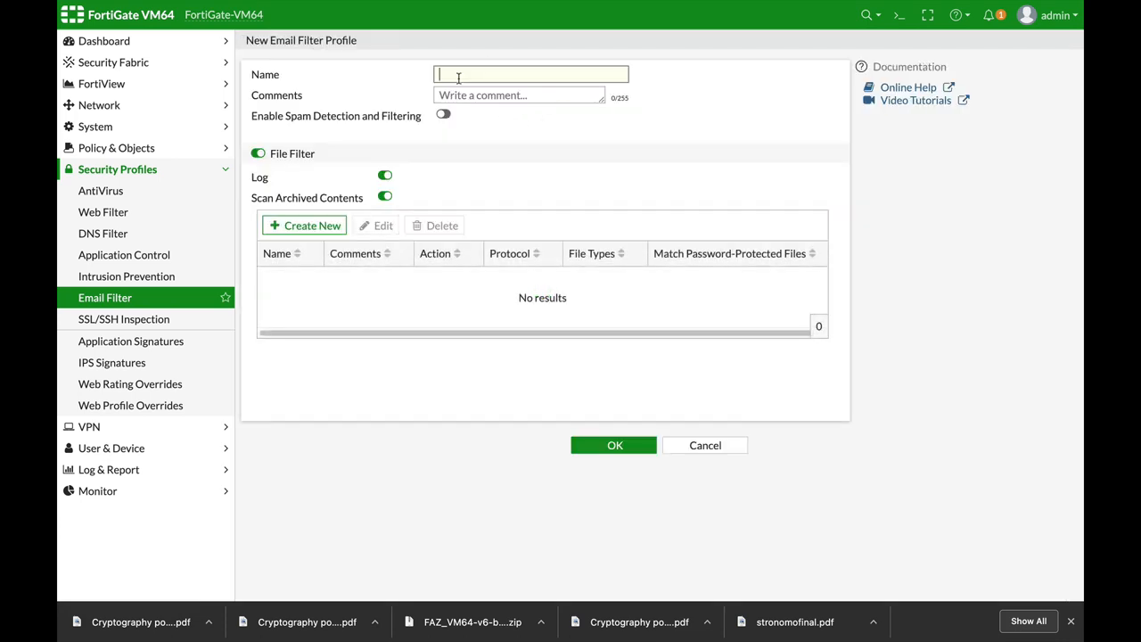
pyautogui.write('spam')
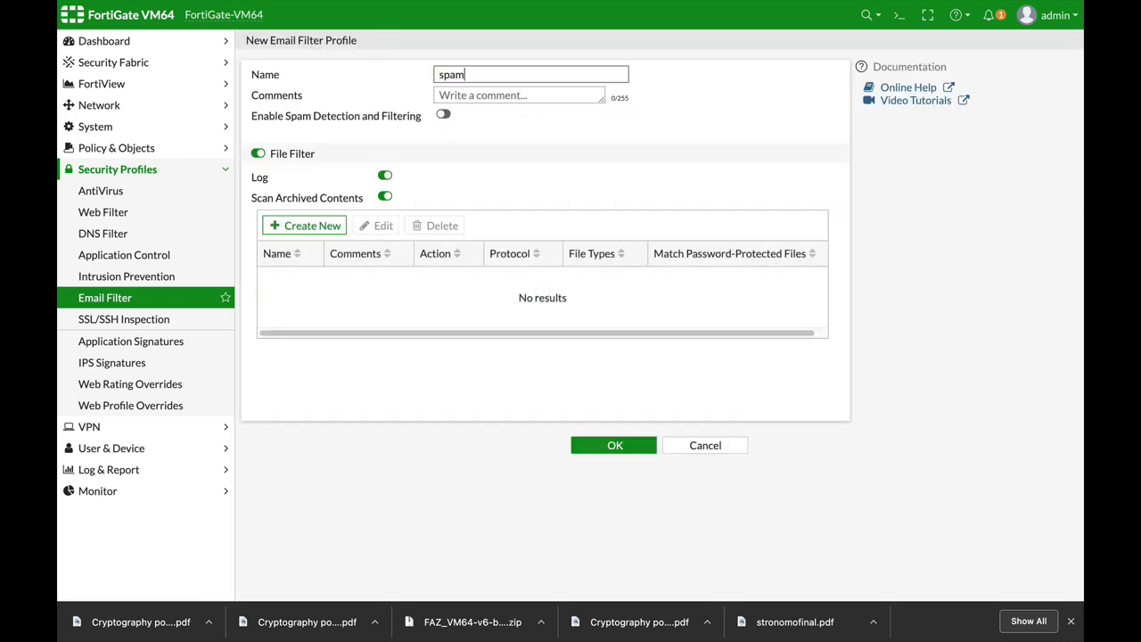
pyautogui.click(442, 114)
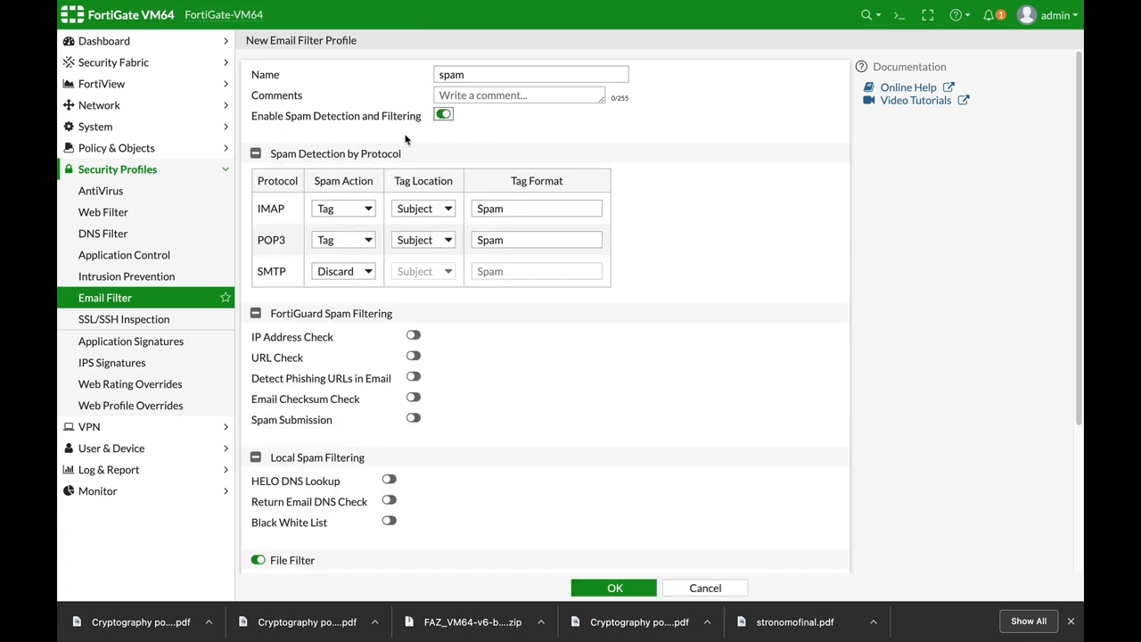
pyautogui.moveTo(405, 139)
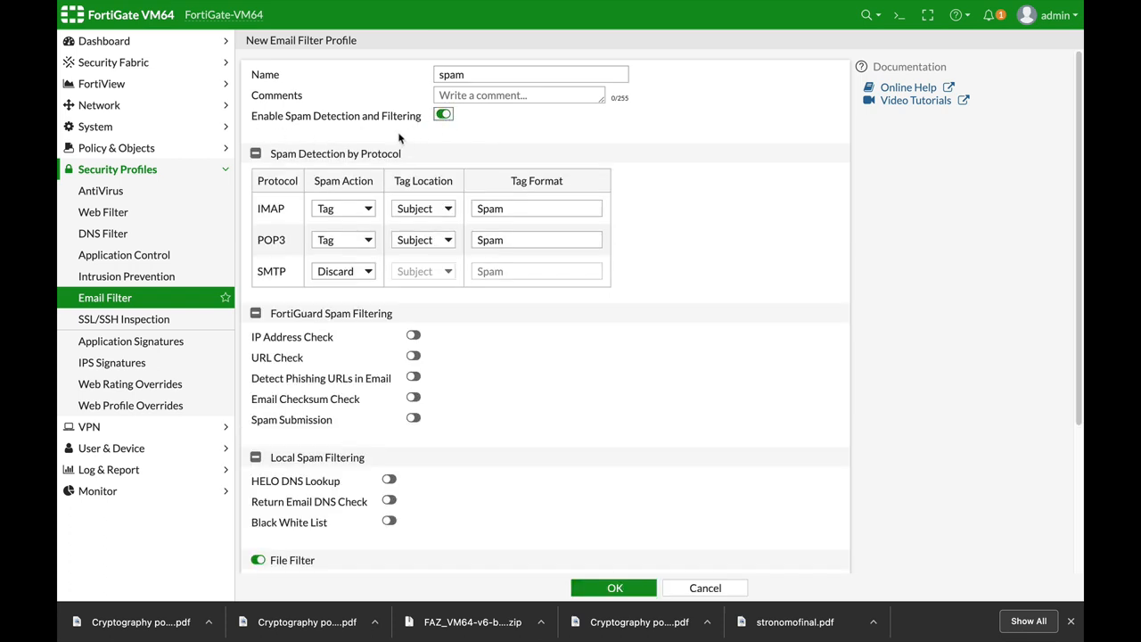
pyautogui.moveTo(463, 178)
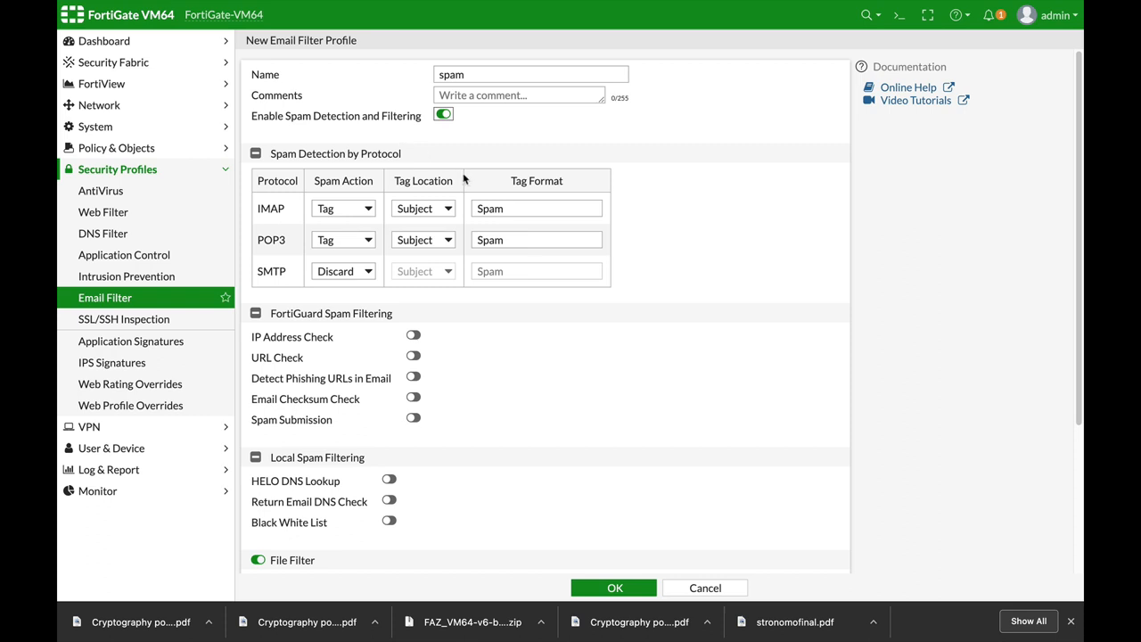
pyautogui.moveTo(426, 124)
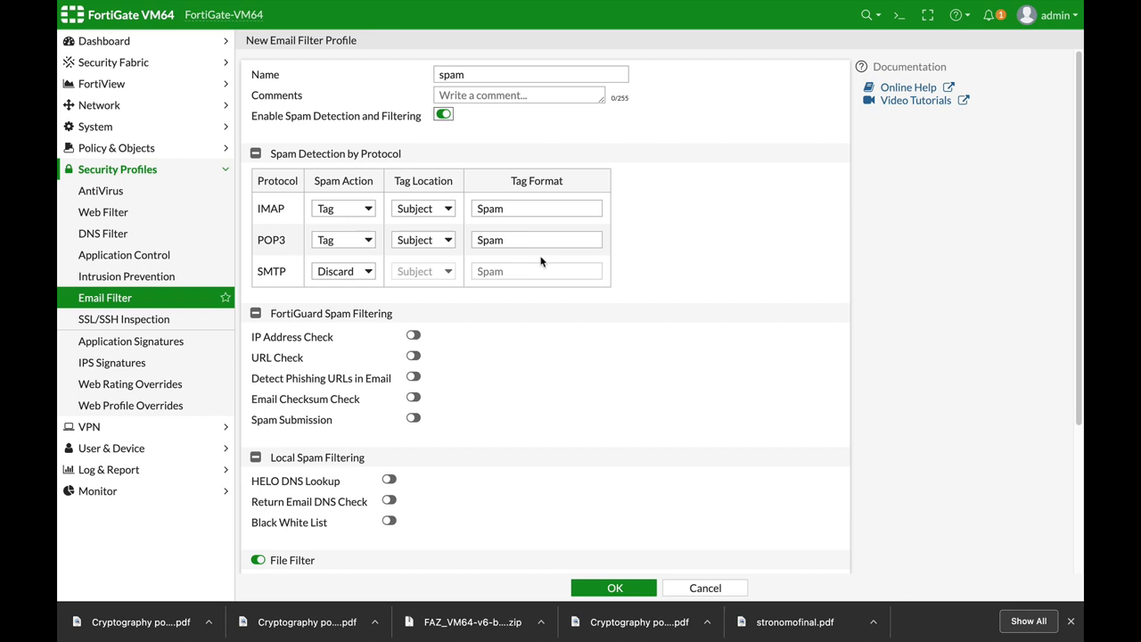
pyautogui.moveTo(526, 271)
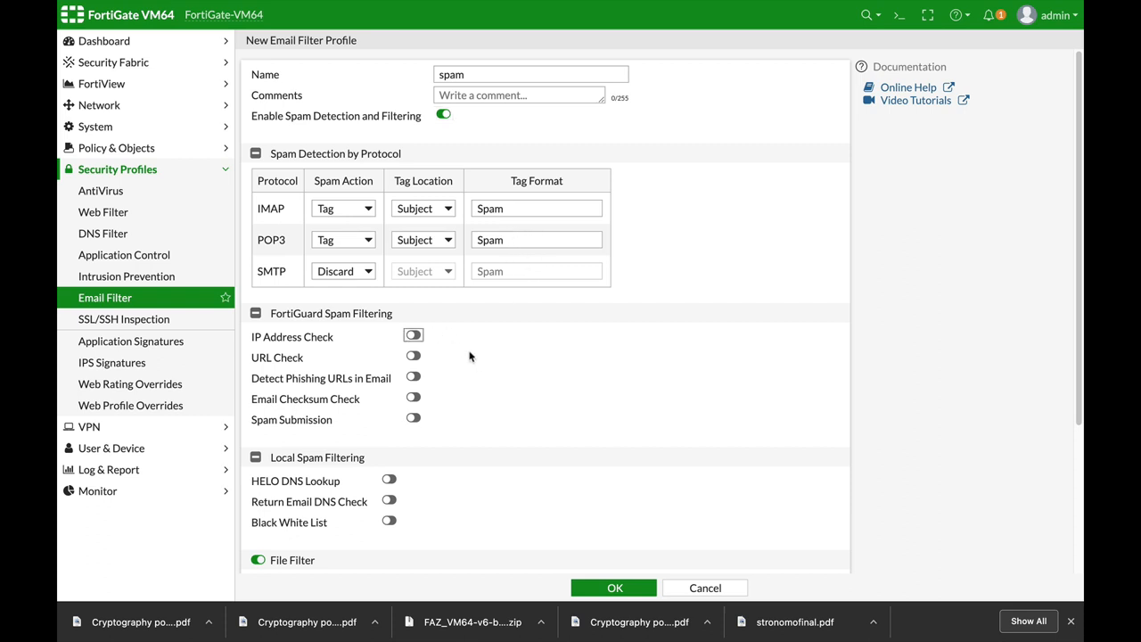
pyautogui.moveTo(431, 348)
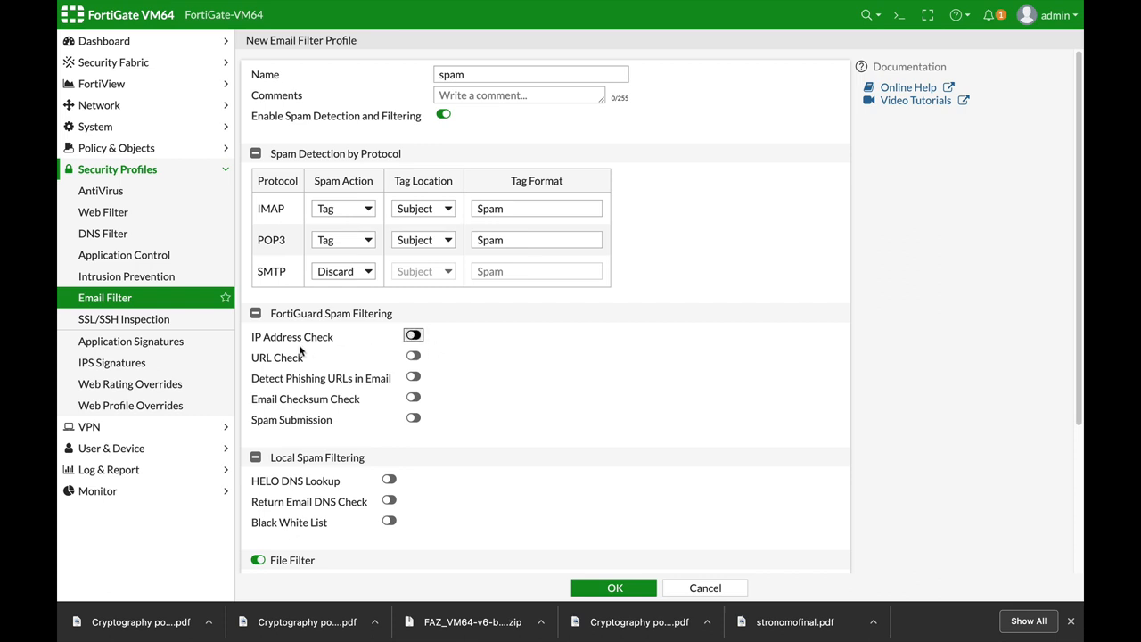
# Enable FortiGuard IP Address Check on the 'spam' profile and save it.
pyautogui.click(412, 335)
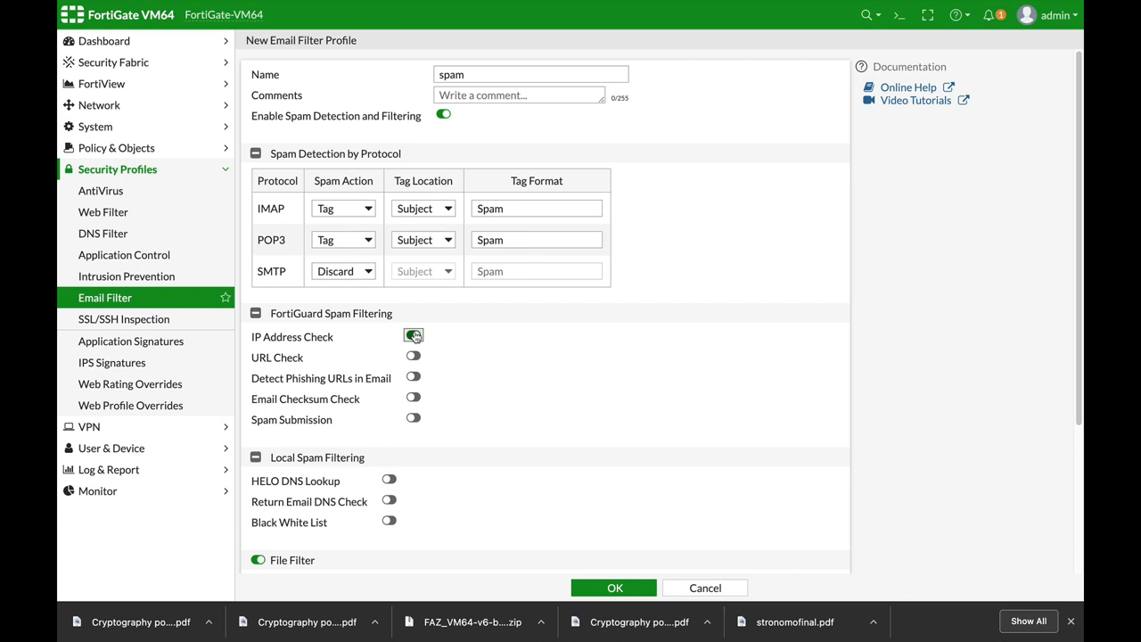
pyautogui.click(414, 336)
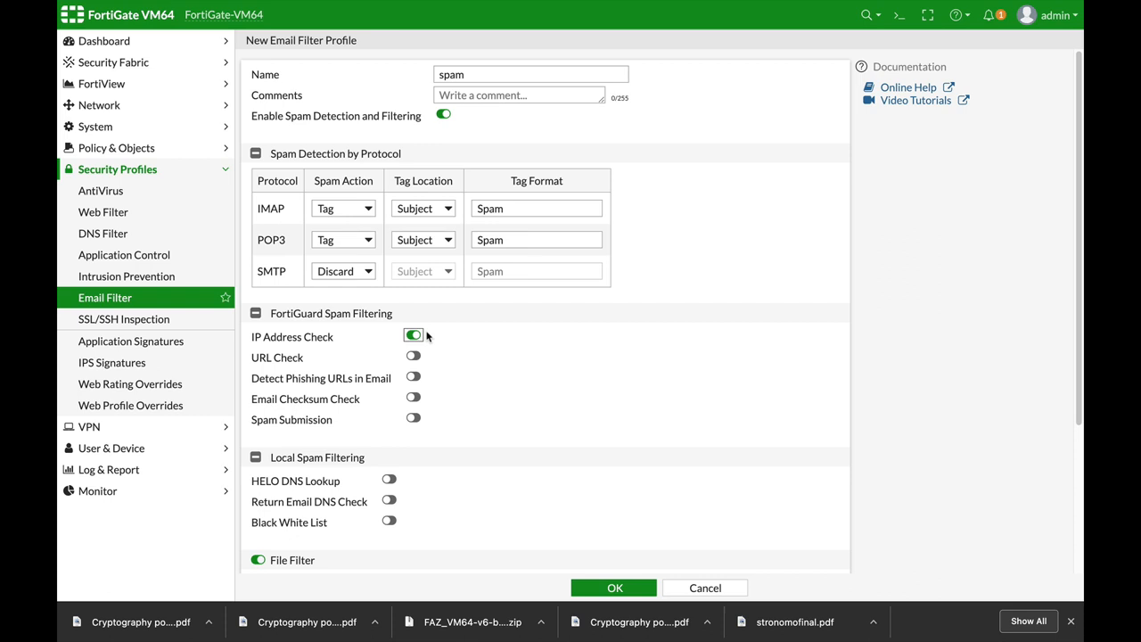
pyautogui.moveTo(442, 338)
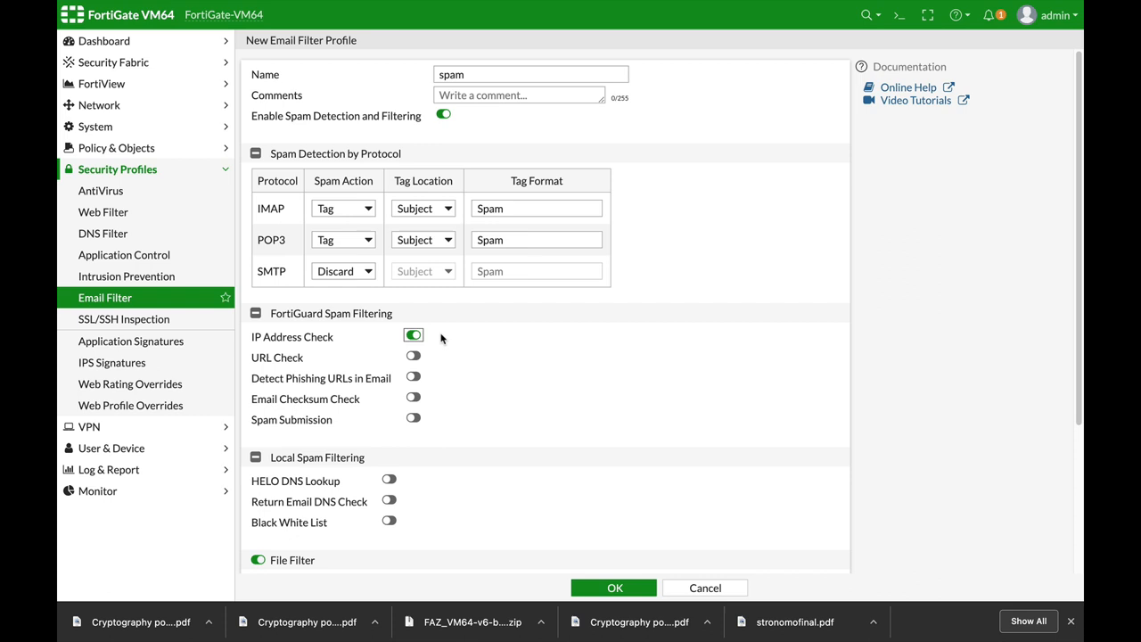
pyautogui.moveTo(446, 339)
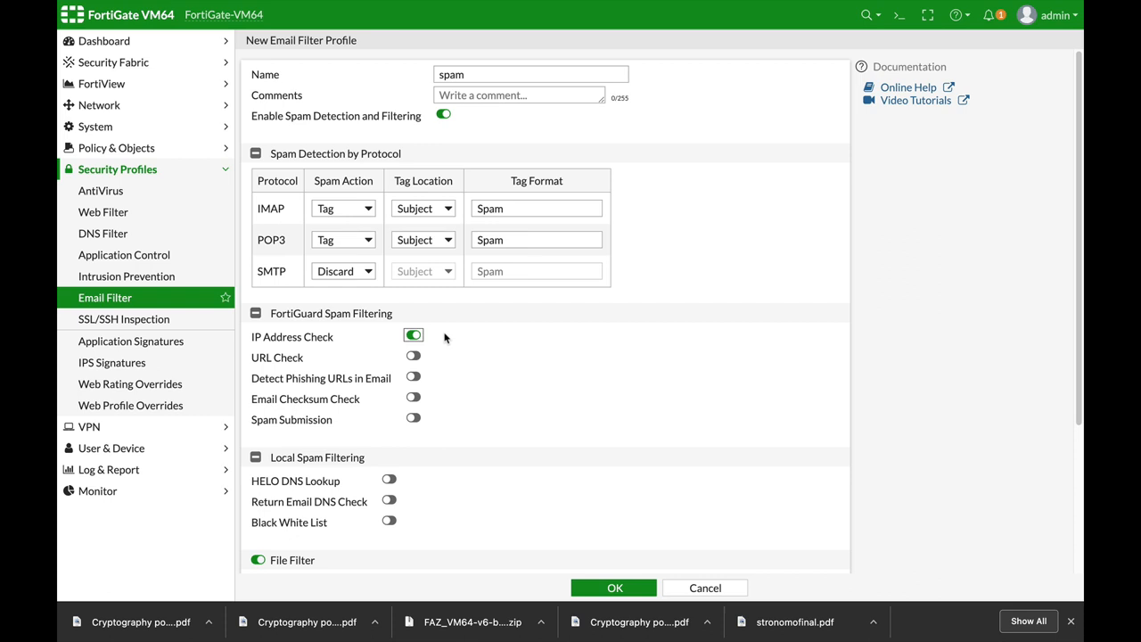
pyautogui.moveTo(521, 353)
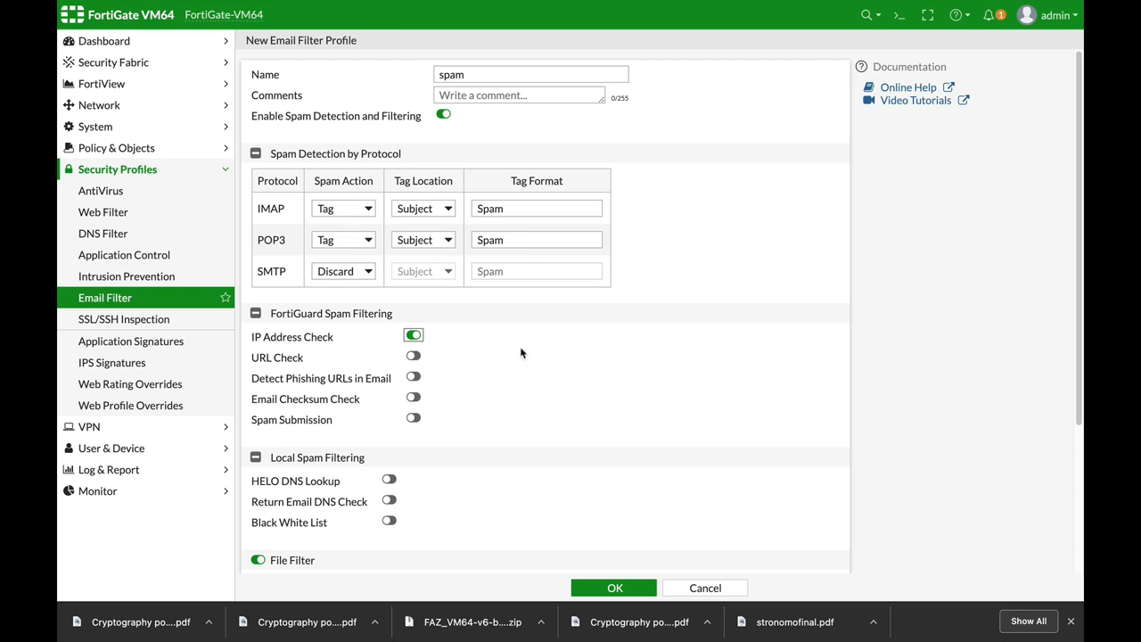
pyautogui.moveTo(561, 357)
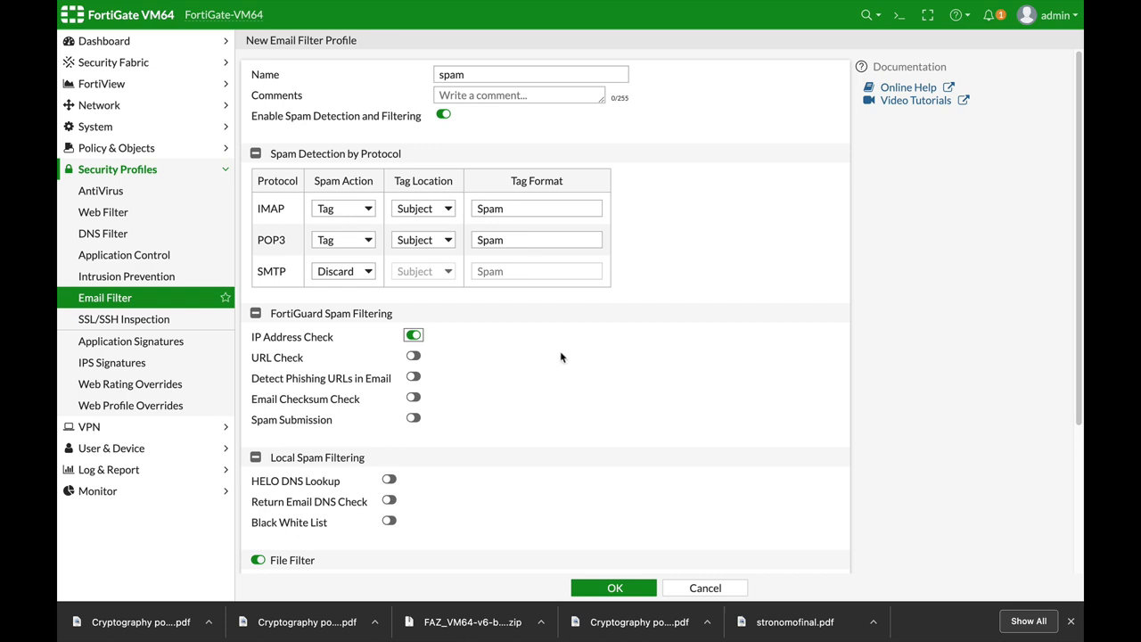
pyautogui.moveTo(583, 387)
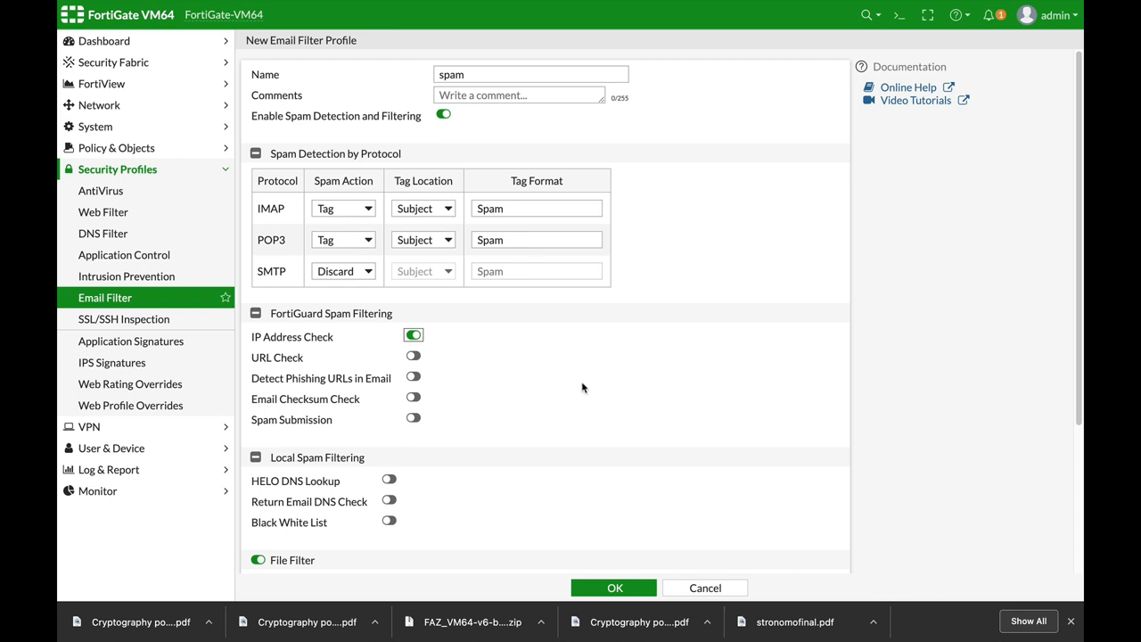
pyautogui.moveTo(895, 128)
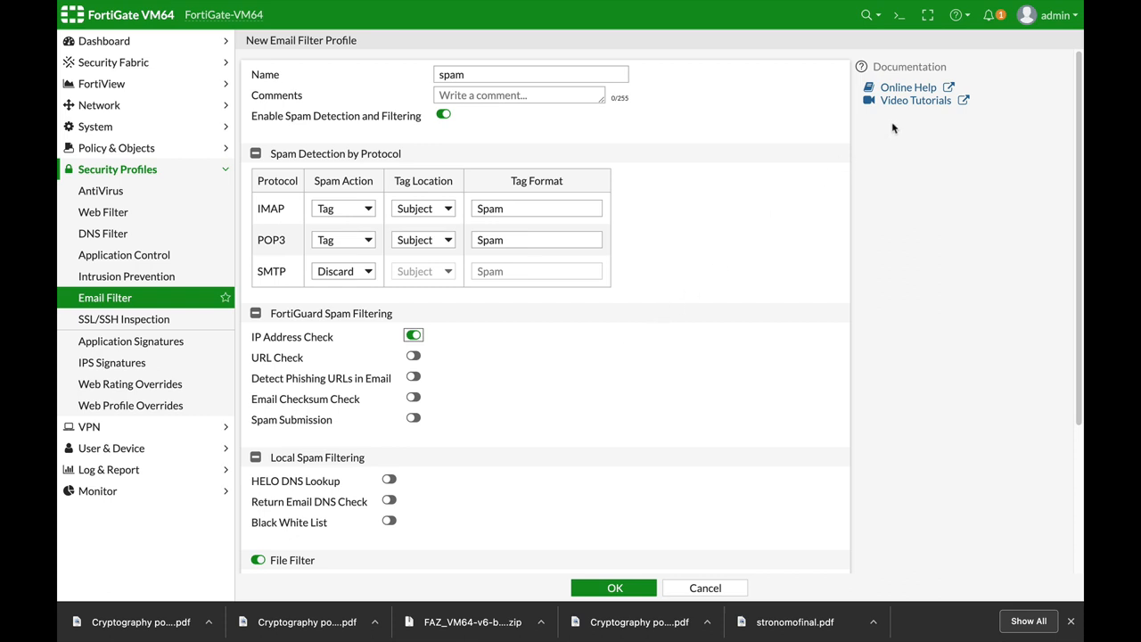
pyautogui.moveTo(713, 346)
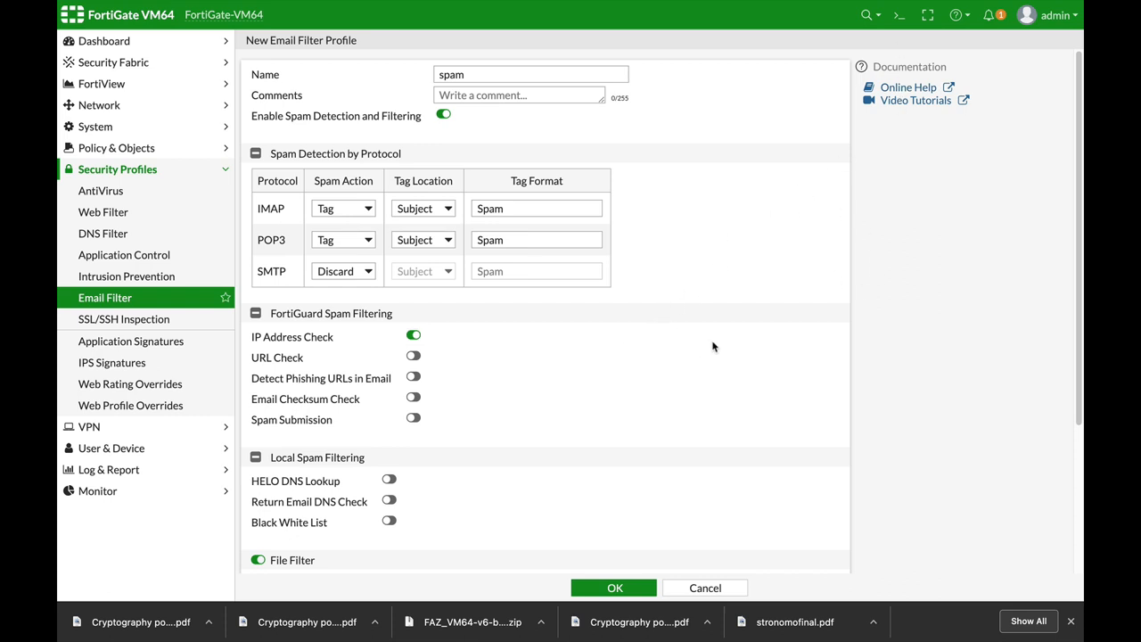
pyautogui.click(614, 589)
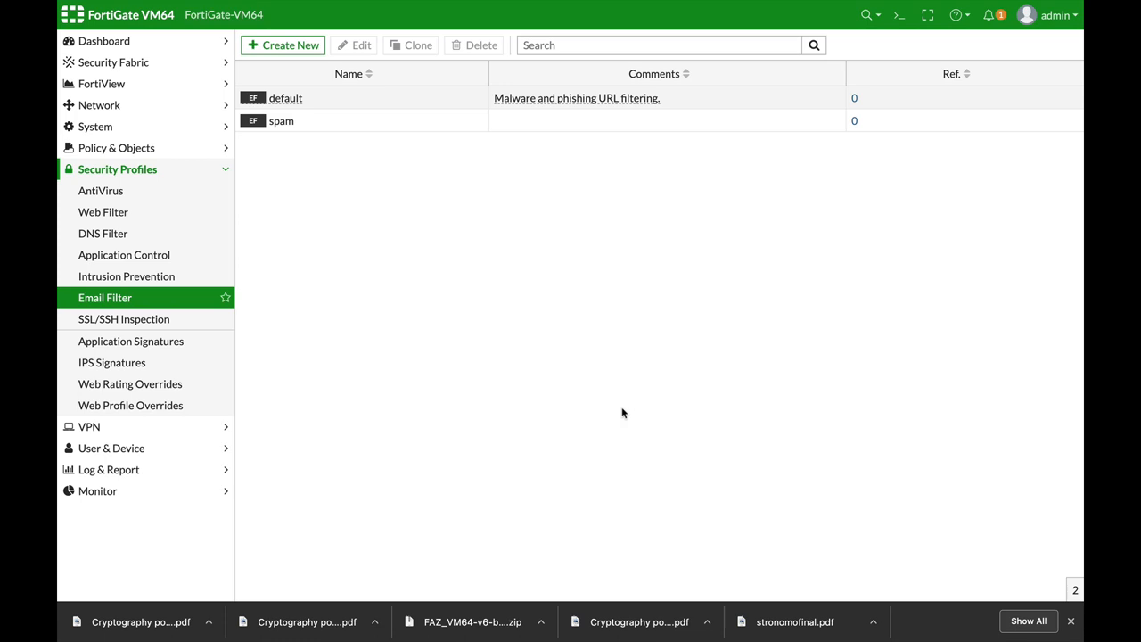
# In the CLI console, edit the 'spam' emailfilter profile and run get to list its settings.
pyautogui.click(899, 15)
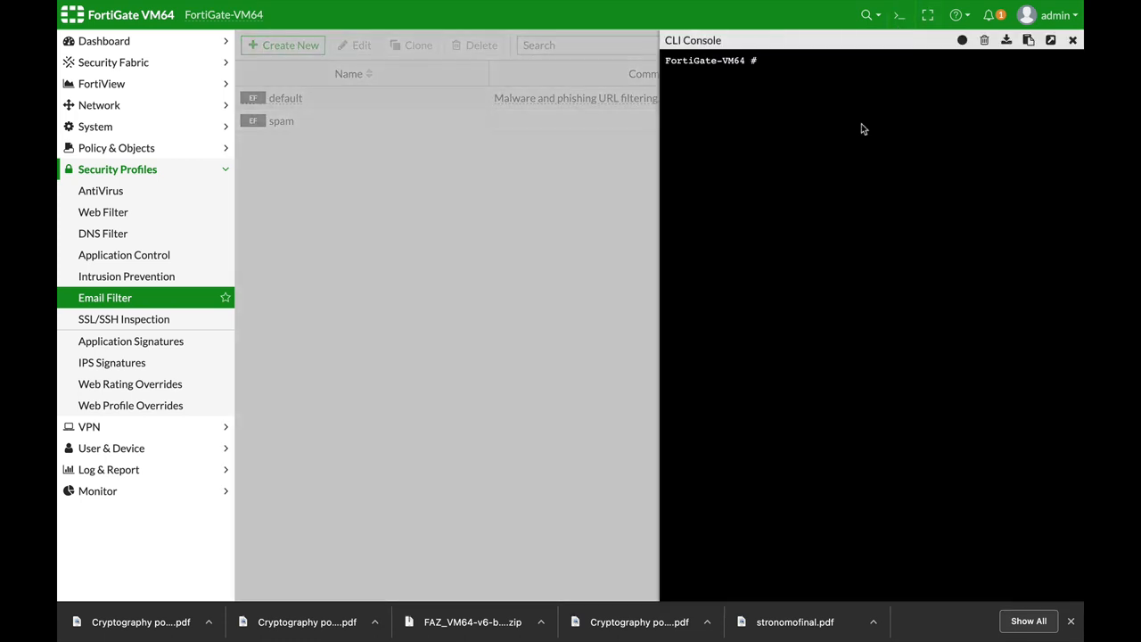
pyautogui.write('config emFortiGate-VM64 # config emailfilter profil')
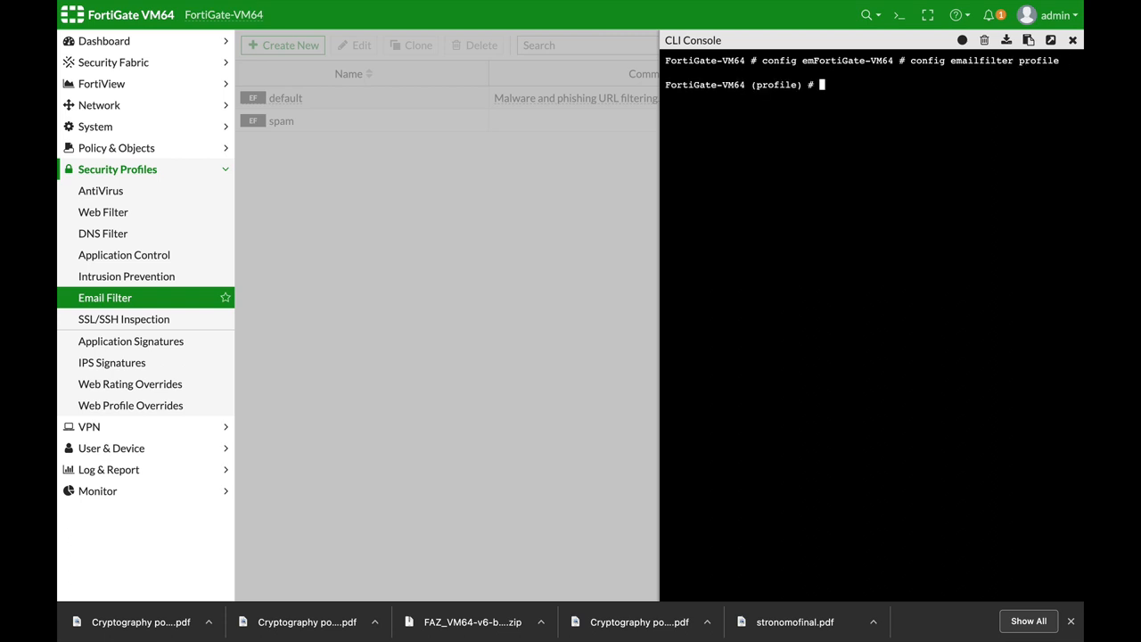
pyautogui.write('edit sniffer-profile')
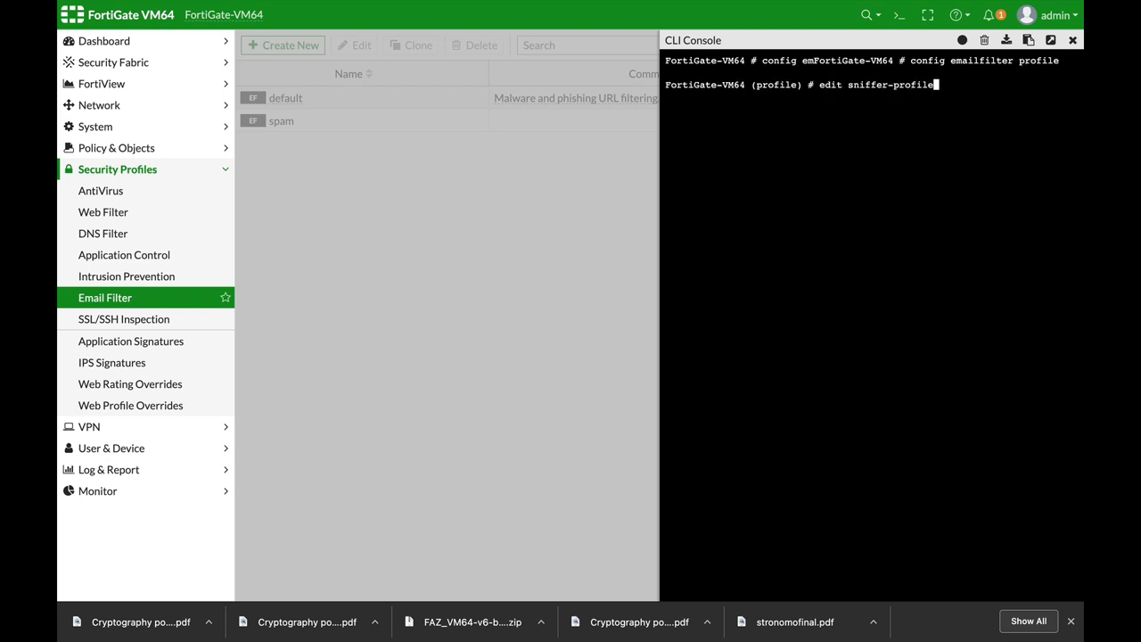
pyautogui.write('spam')
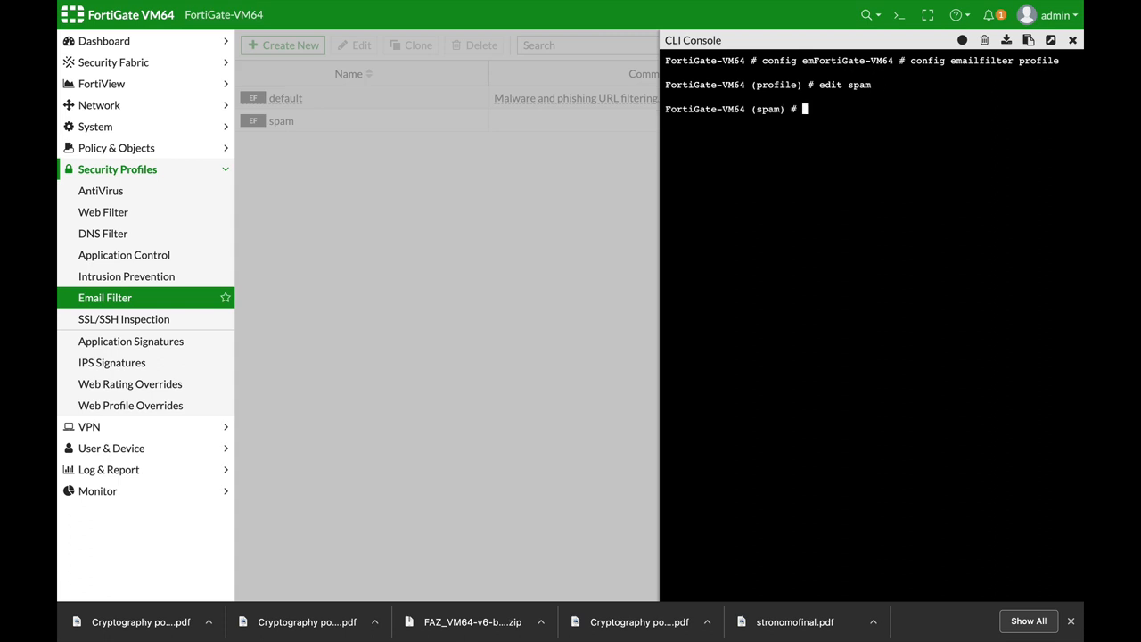
pyautogui.write('get')
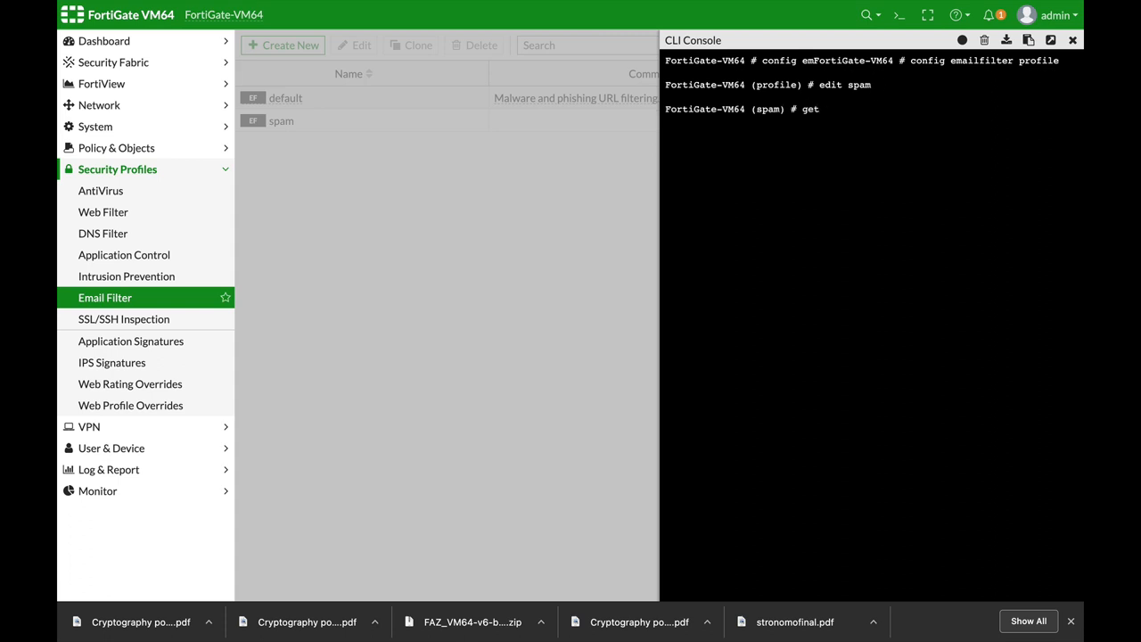
pyautogui.press('Enter')
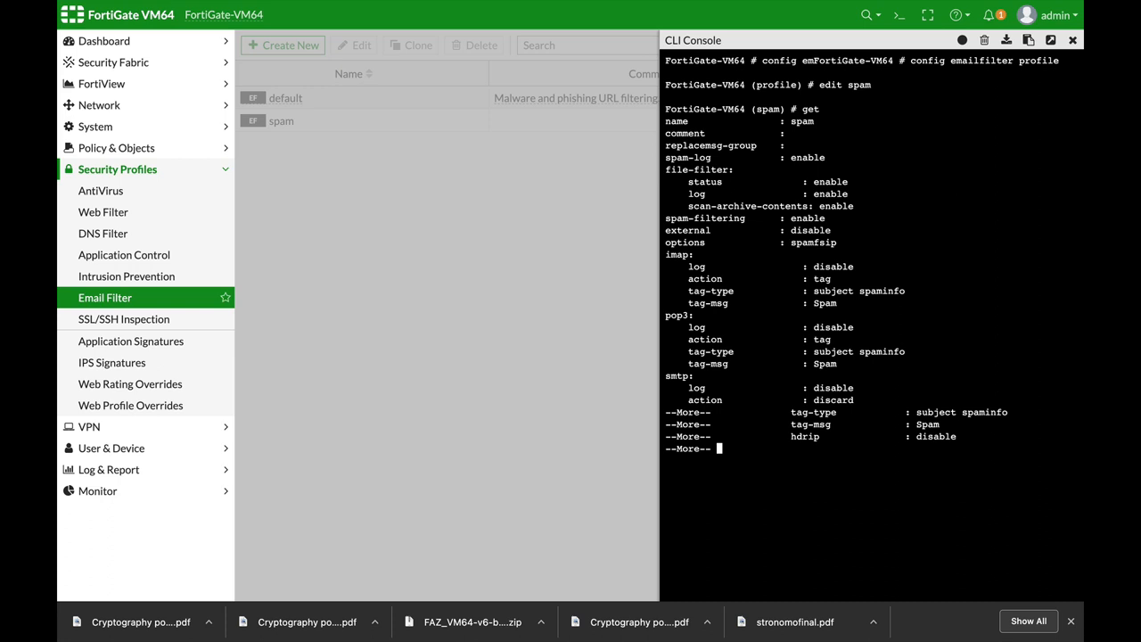
pyautogui.press('space')
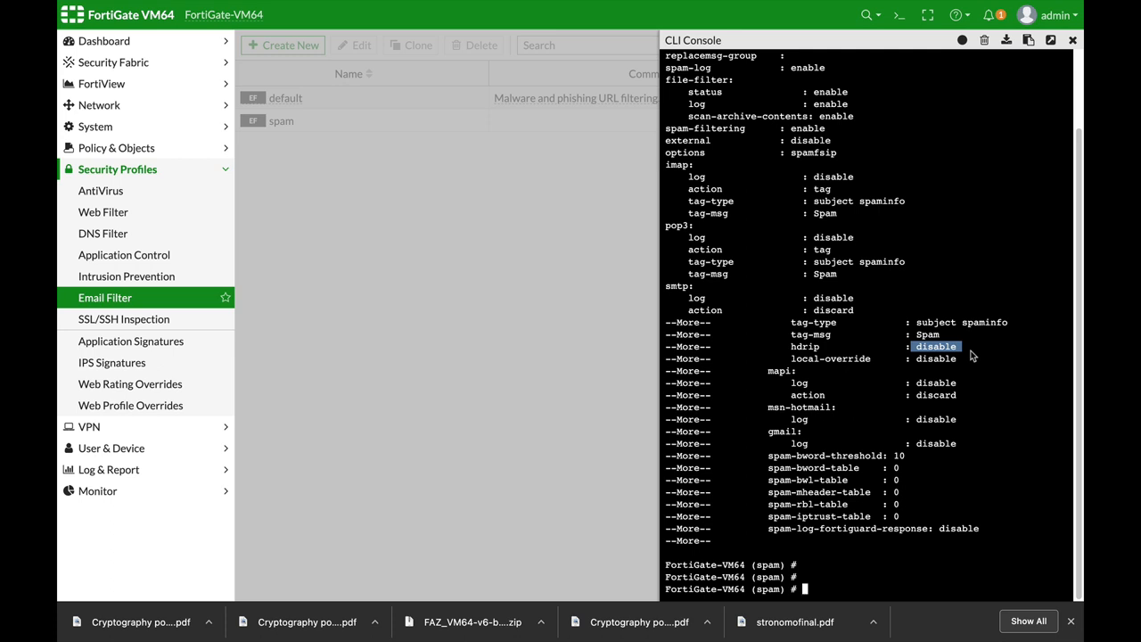
# Under the spam profile's config smtp, set hdrip enable, then begin a system config command.
pyautogui.write('config smtp')
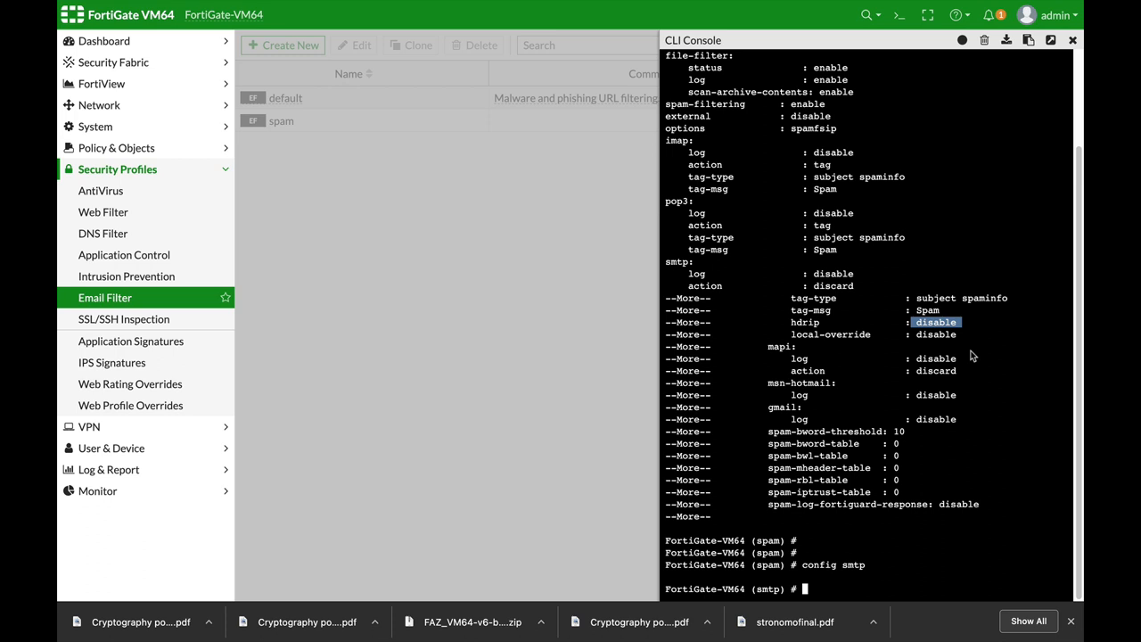
pyautogui.write('set hdrip enable')
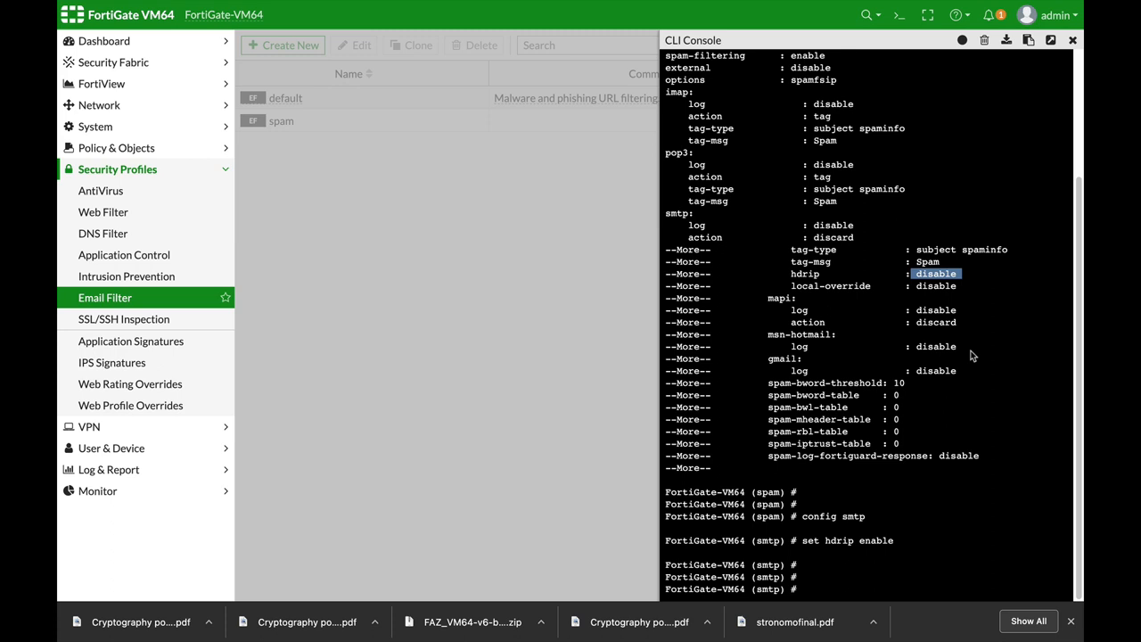
pyautogui.write('config syFortiGate-VM64')
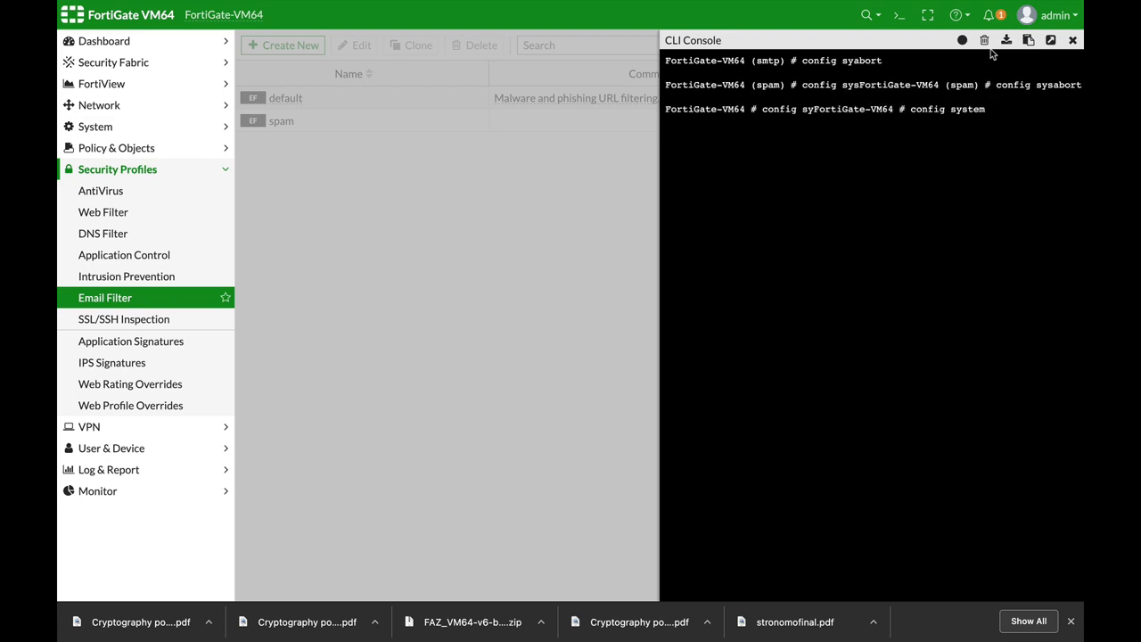
# In config system fortiguard, set antispam-cache enable and begin setting the cache TTL.
pyautogui.write('fortiguard')
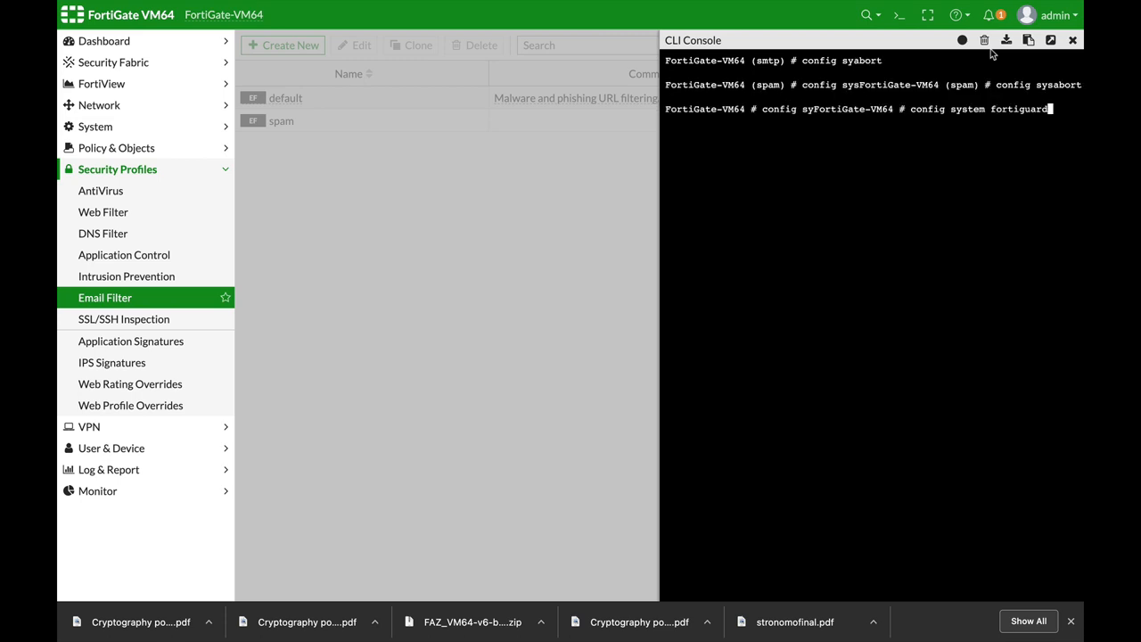
pyautogui.write('set')
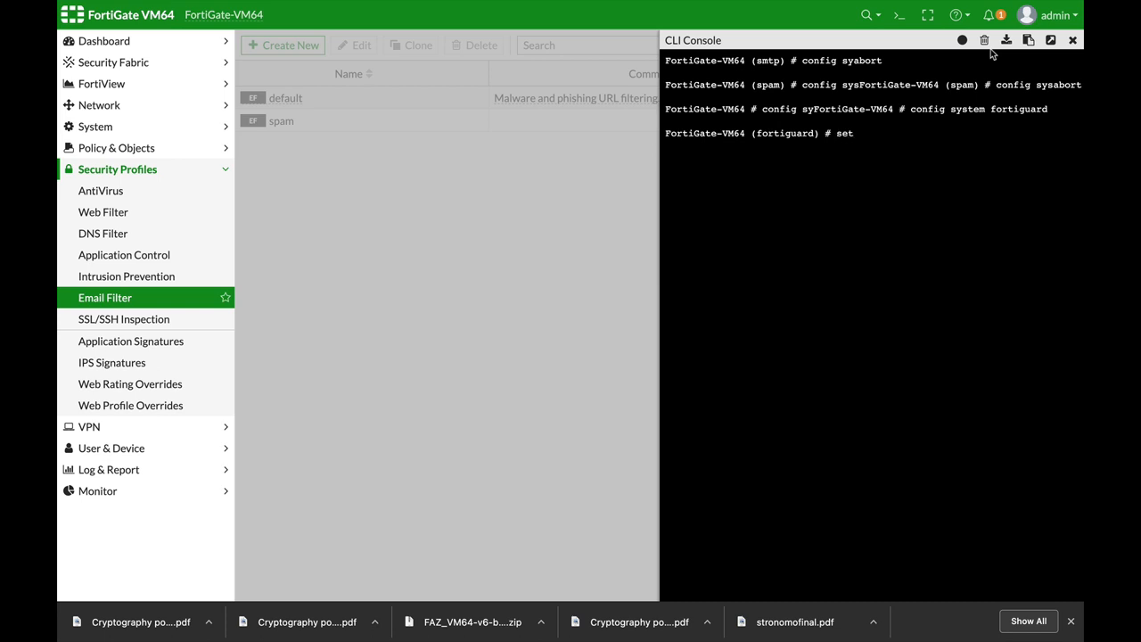
pyautogui.write('antispam-cache')
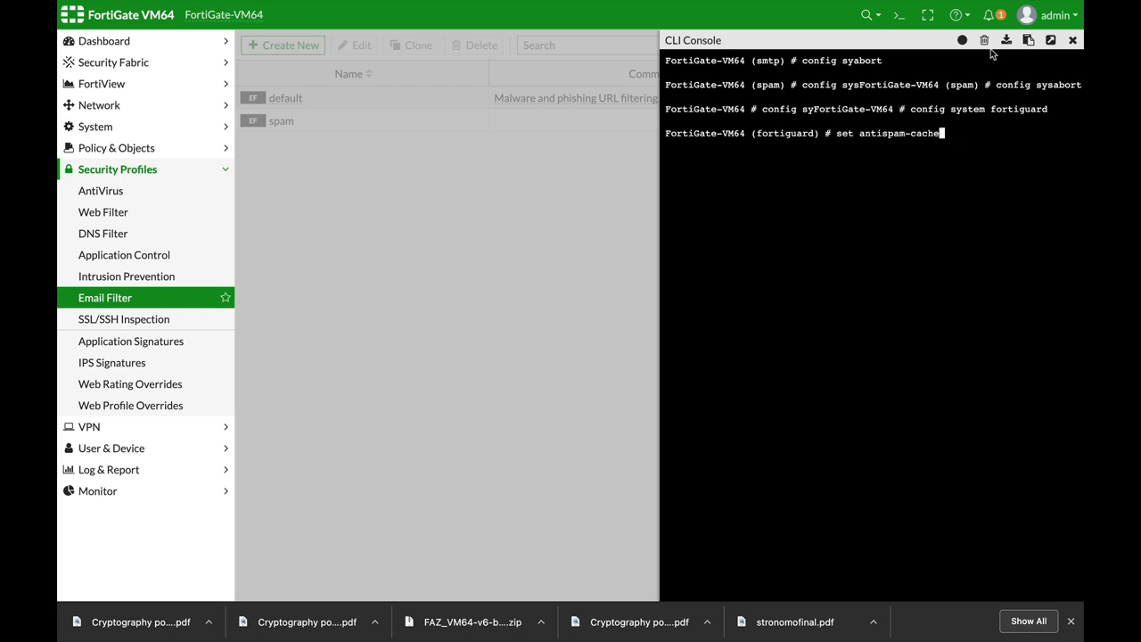
pyautogui.write('enable')
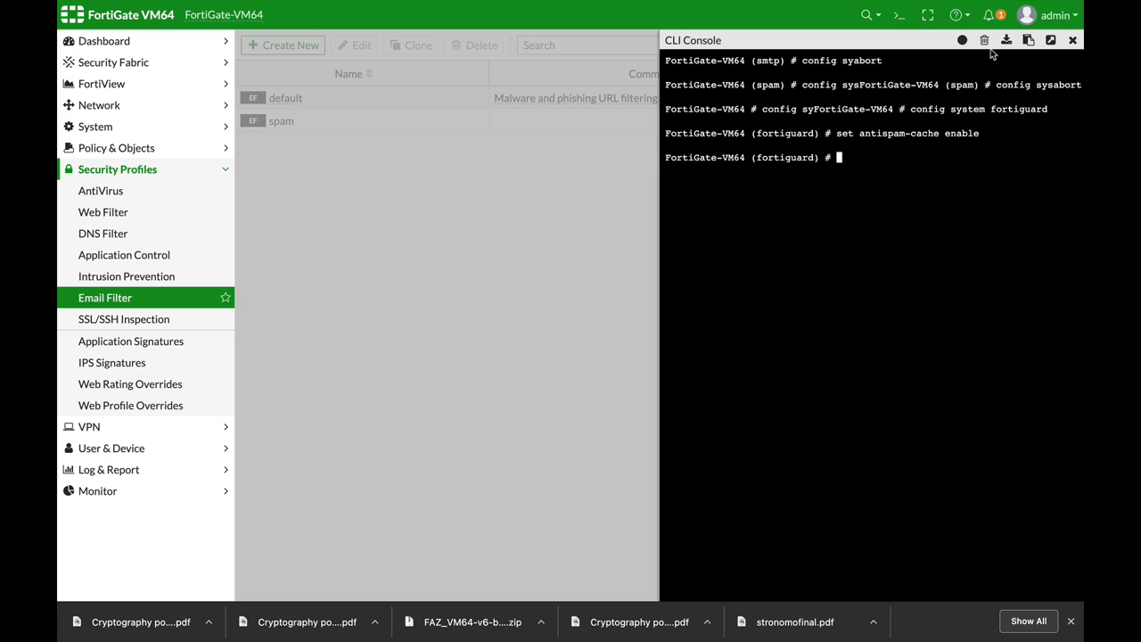
pyautogui.write('set antispam-force-off')
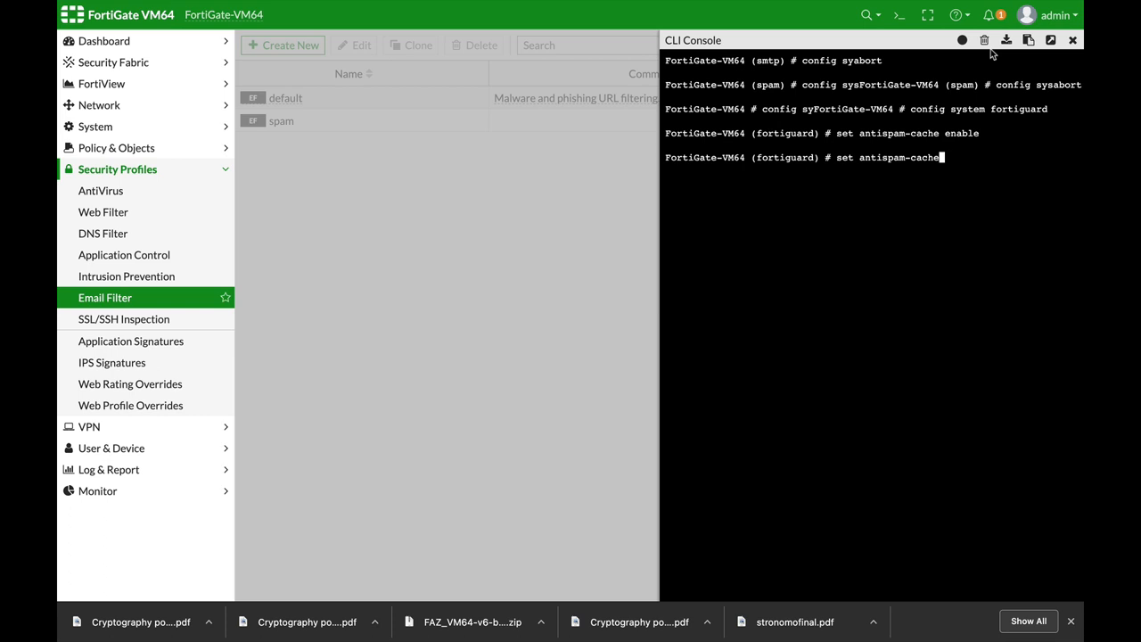
pyautogui.write('-ttl')
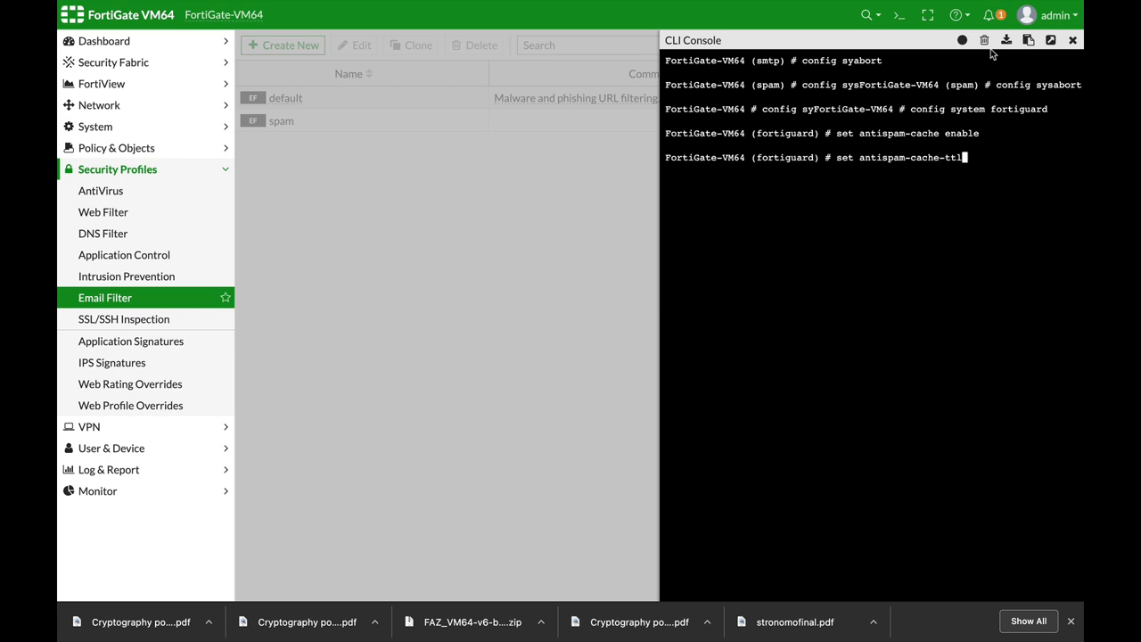